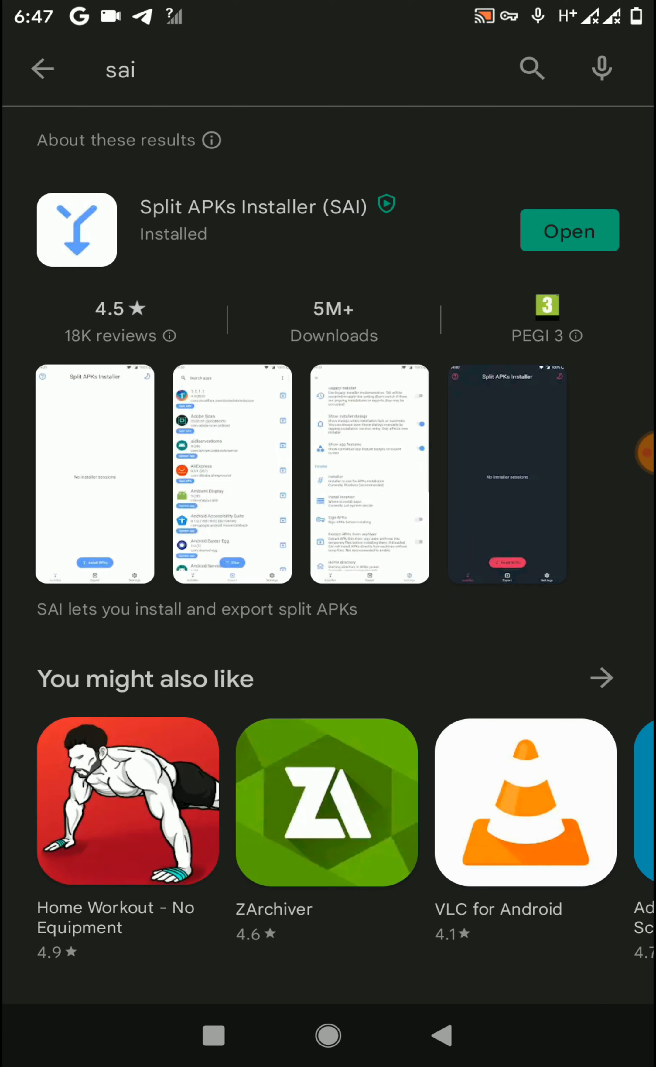
# Launch SAI from its Play Store listing and bring up the Install APKs file chooser.
pyautogui.click(569, 230)
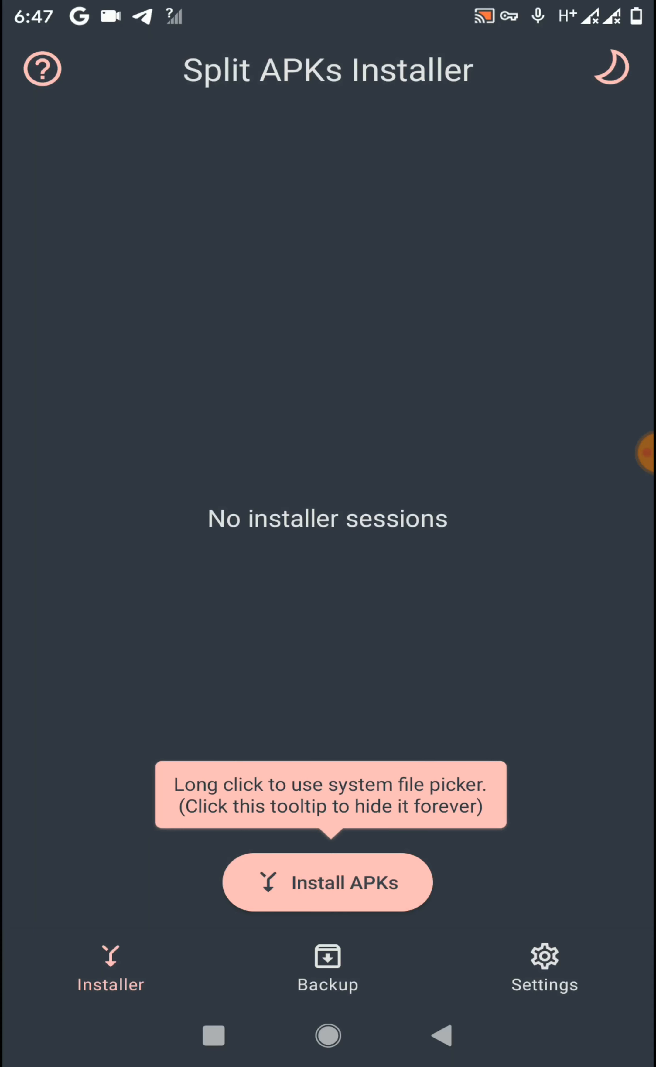
pyautogui.click(327, 882)
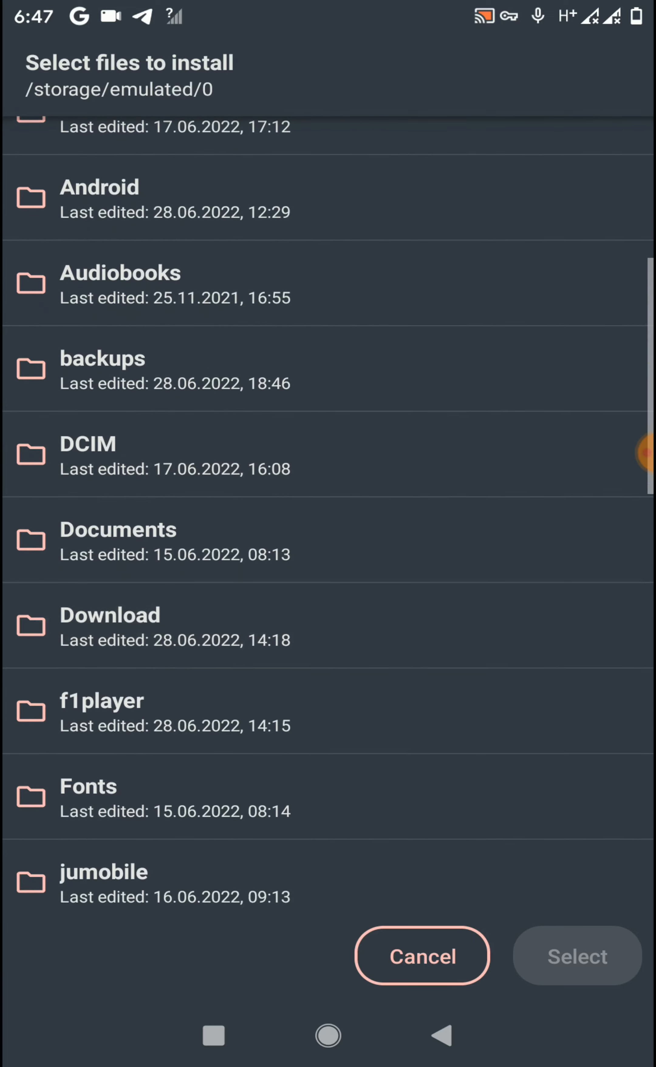
# Select the VMOS_Pro .apks file in the backups folder to begin installation.
pyautogui.scroll(3)
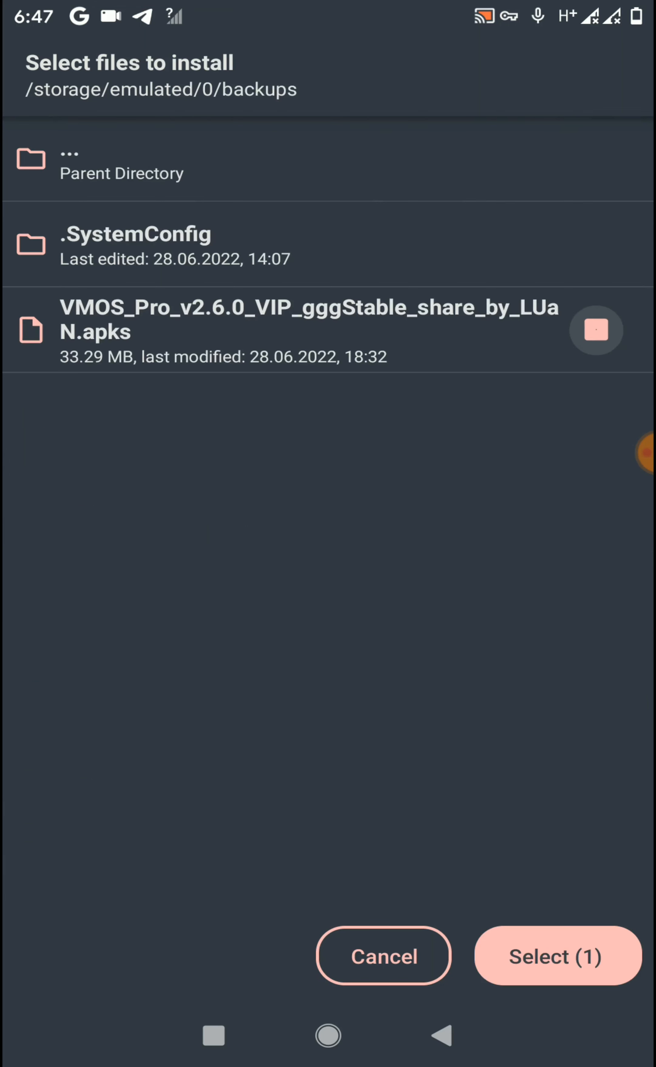
pyautogui.click(558, 955)
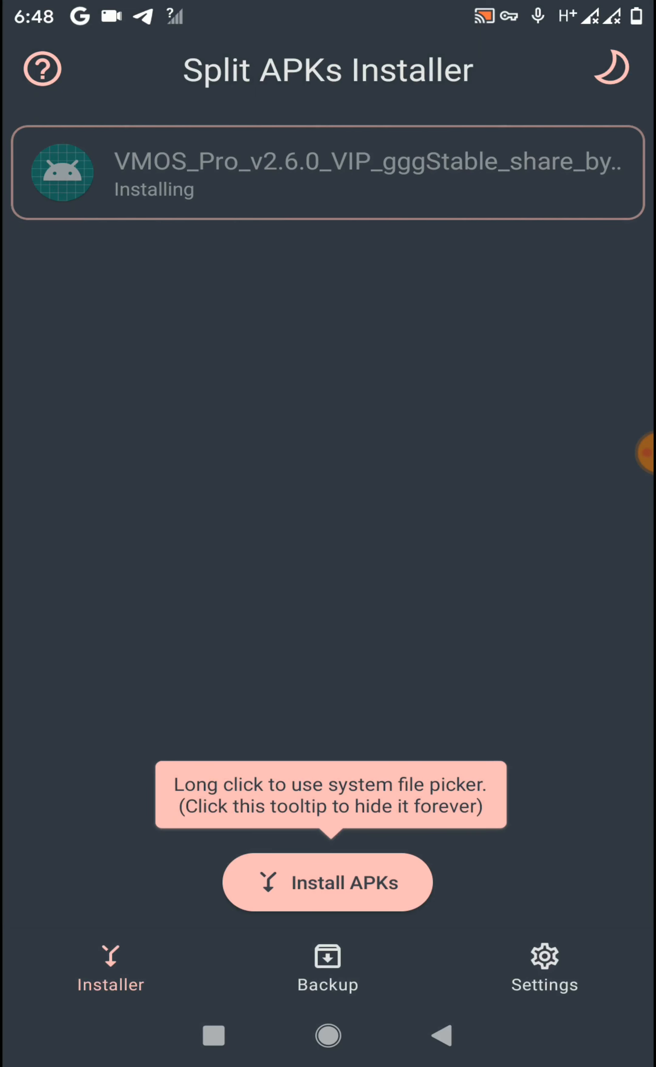
# Switch on 'Allow from this source' for SAI in the unknown-app permission settings.
pyautogui.click(327, 881)
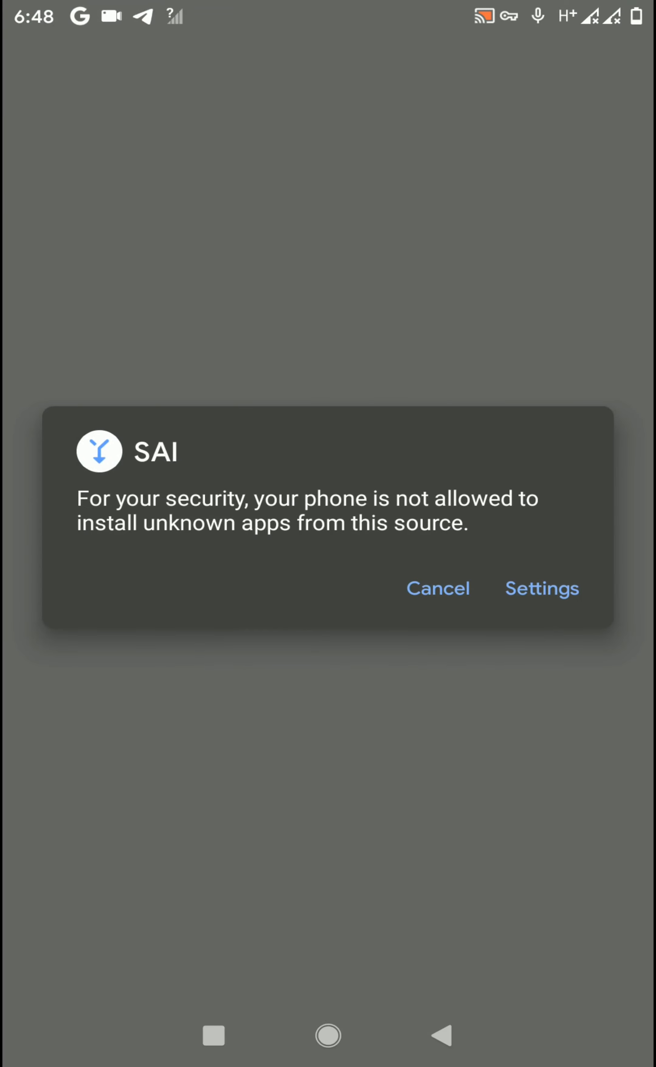
pyautogui.click(541, 588)
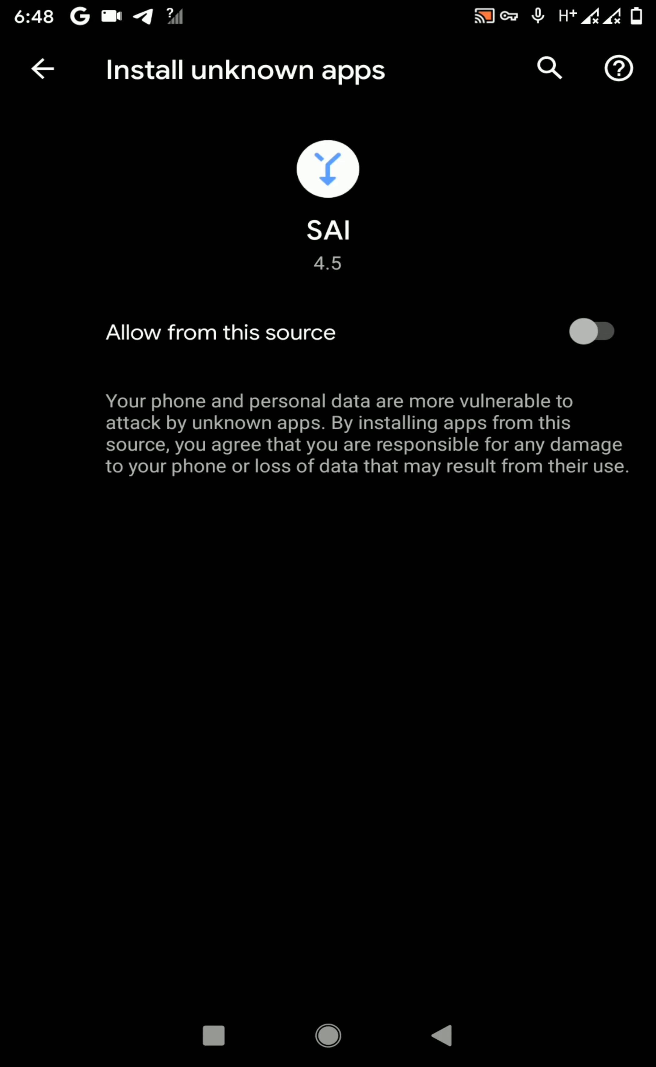
pyautogui.click(591, 332)
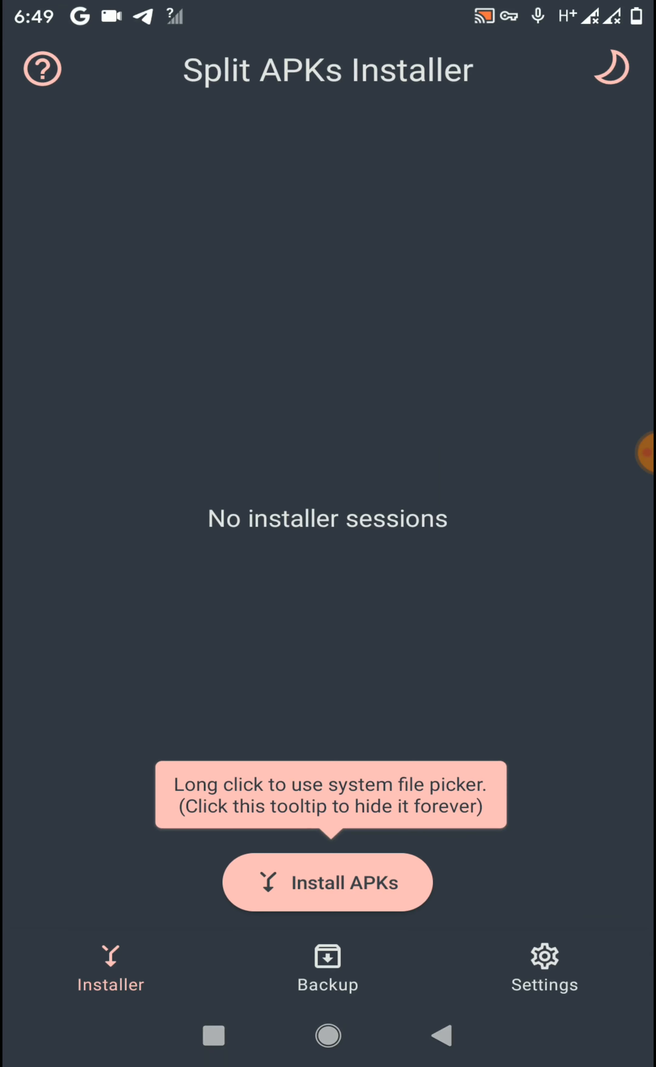
# Reinstall the VMOS Pro 2.6.0 package through Customize installation and launch it.
pyautogui.click(328, 881)
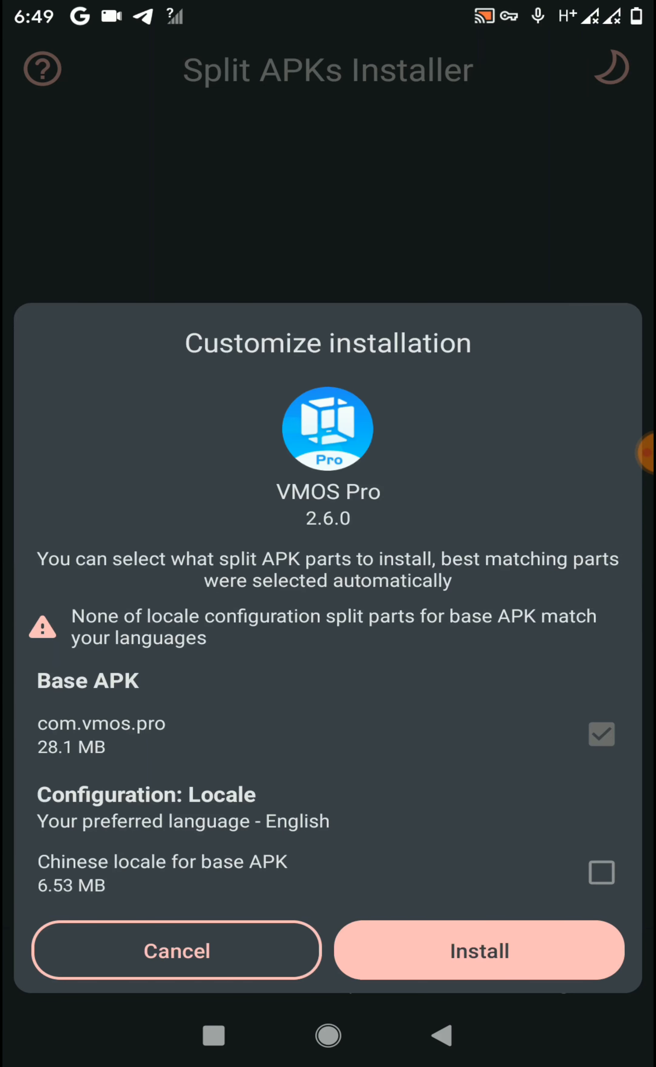
pyautogui.click(478, 949)
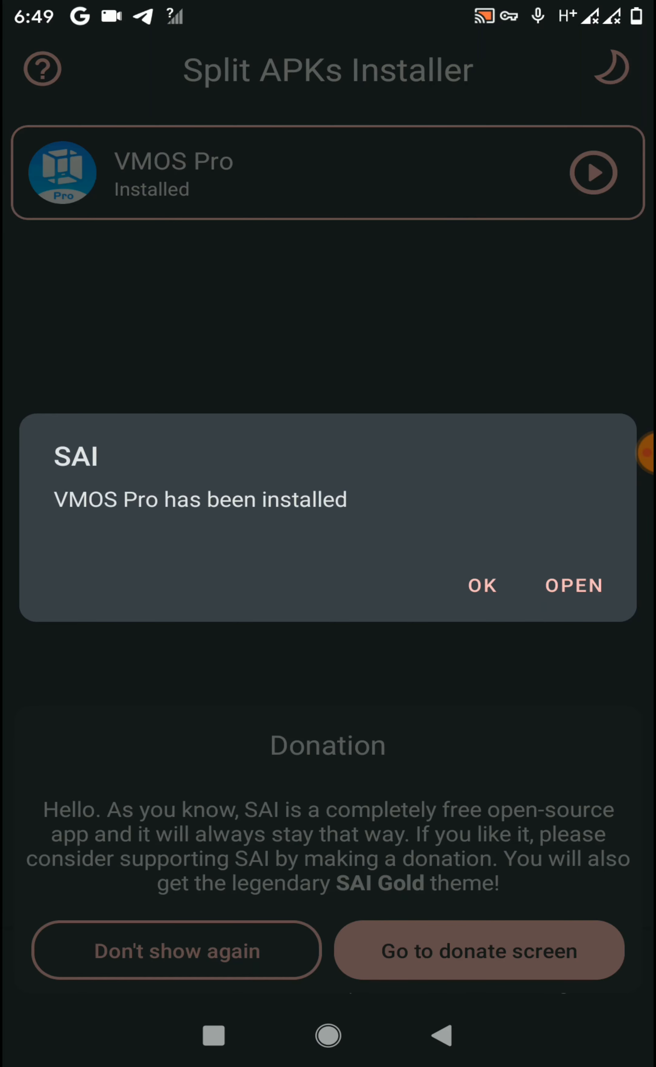
pyautogui.click(573, 585)
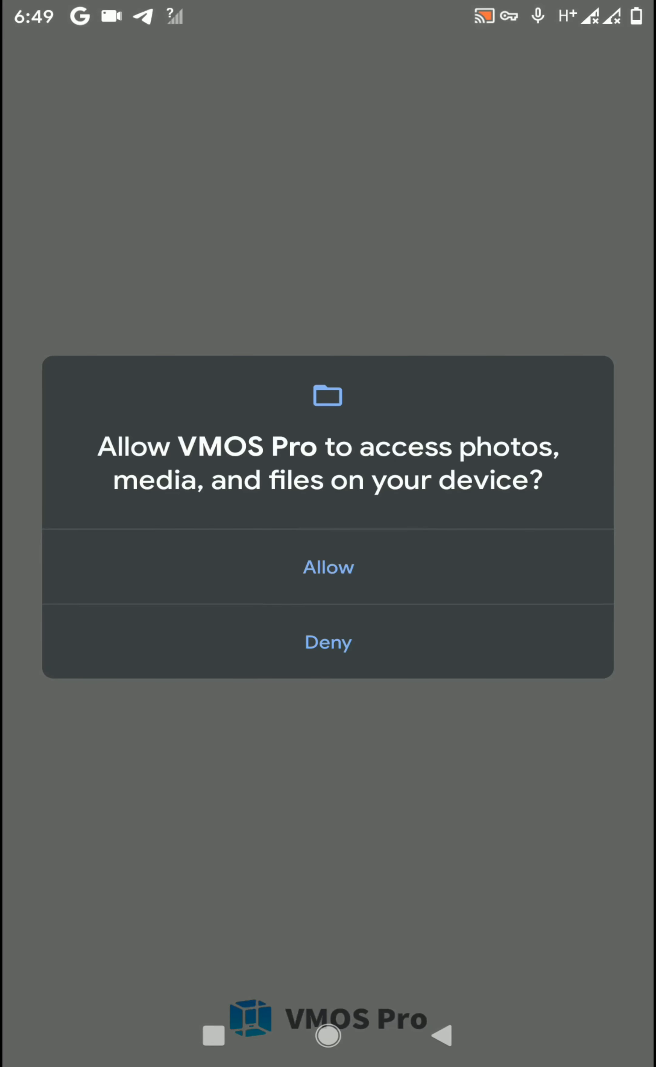
# Allow VMOS Pro file access and display over other apps, reaching its empty home.
pyautogui.click(328, 566)
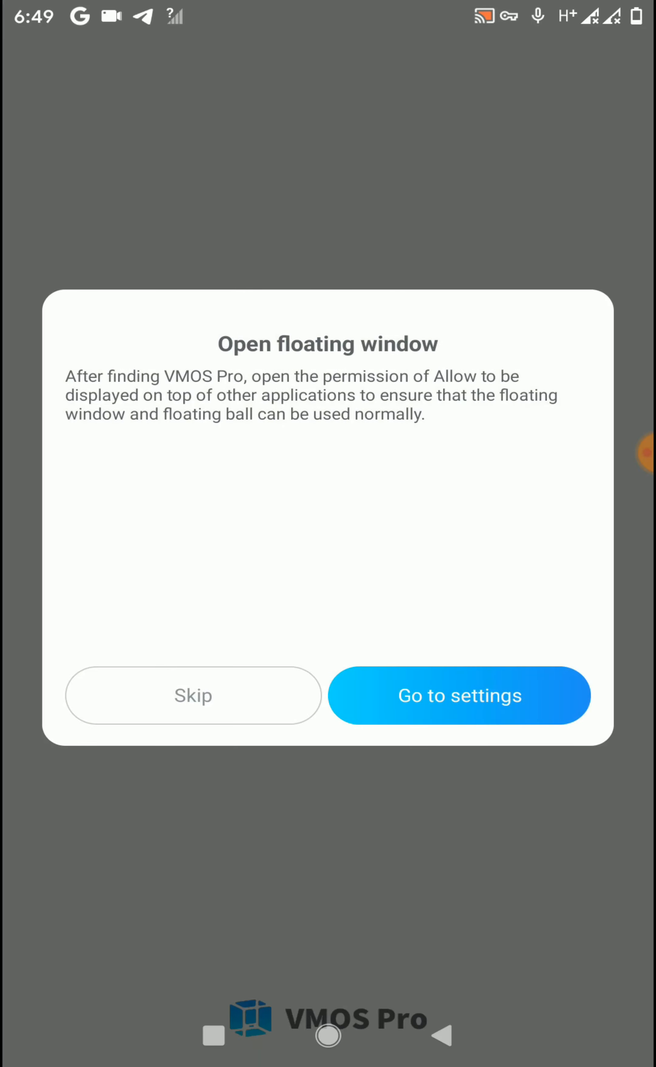
pyautogui.click(459, 694)
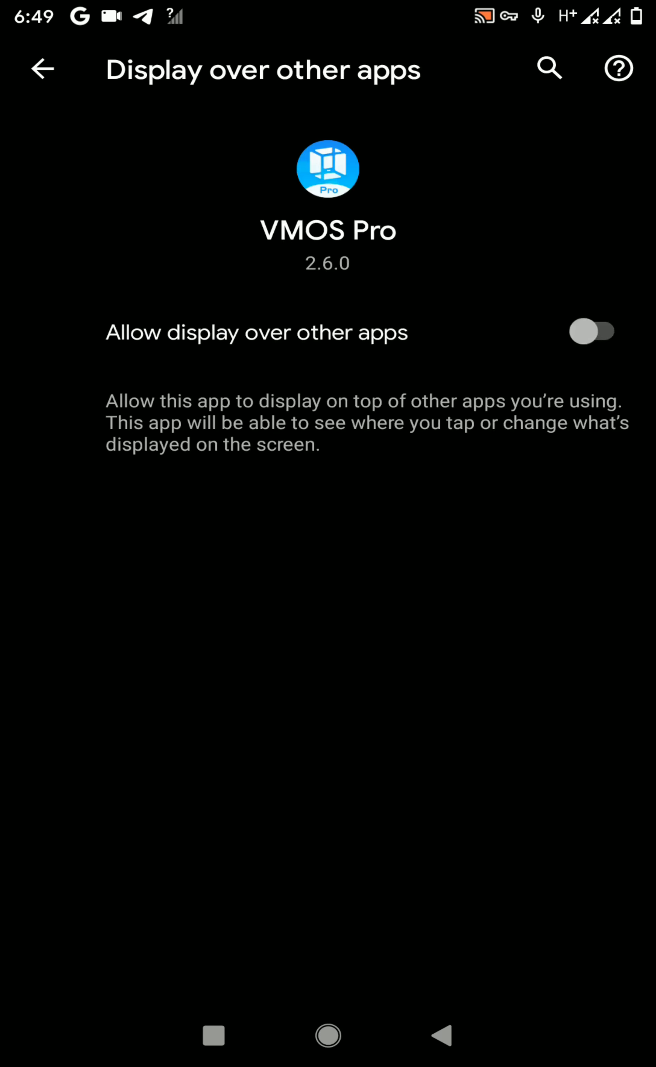
pyautogui.click(42, 69)
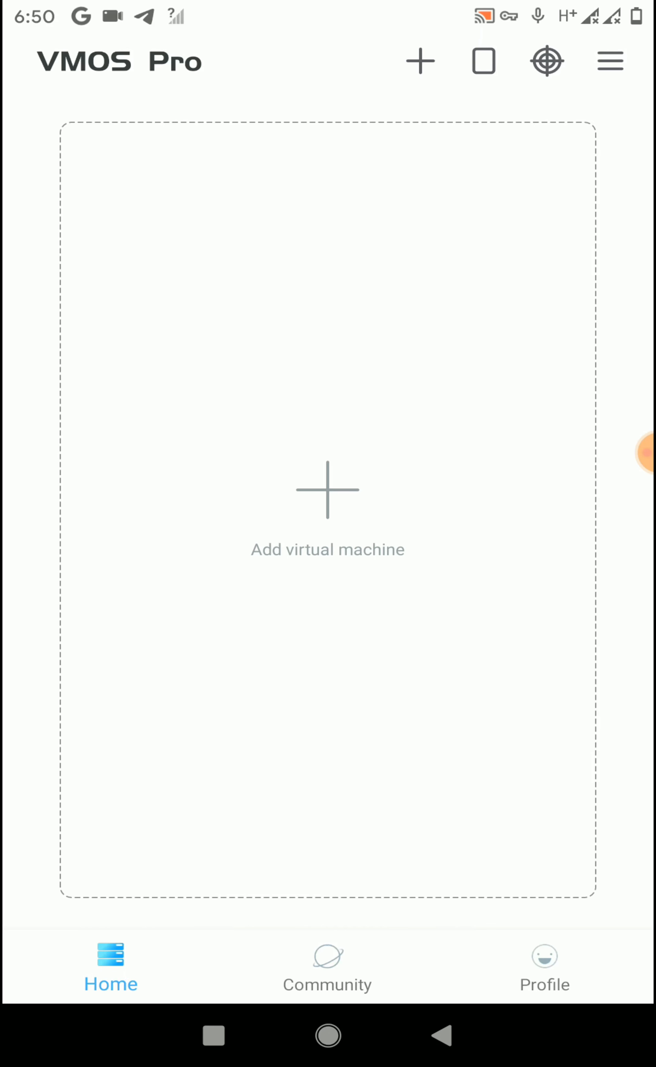
# Add a virtual machine and pick the Android 7.1 ROM from the ⋮ menu to download.
pyautogui.click(327, 500)
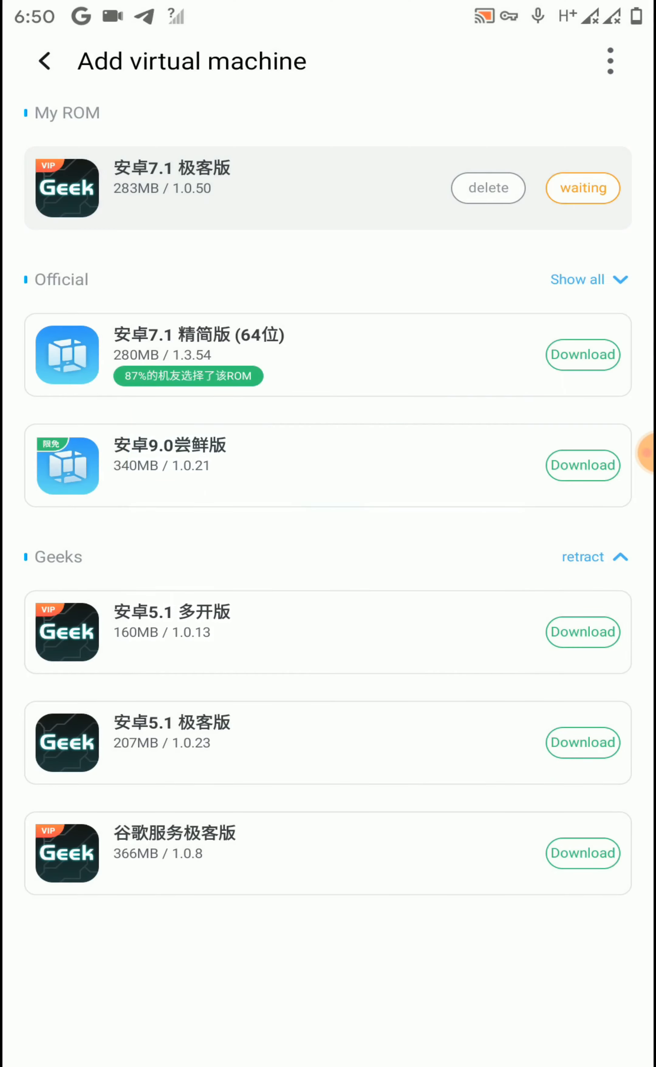
pyautogui.click(609, 61)
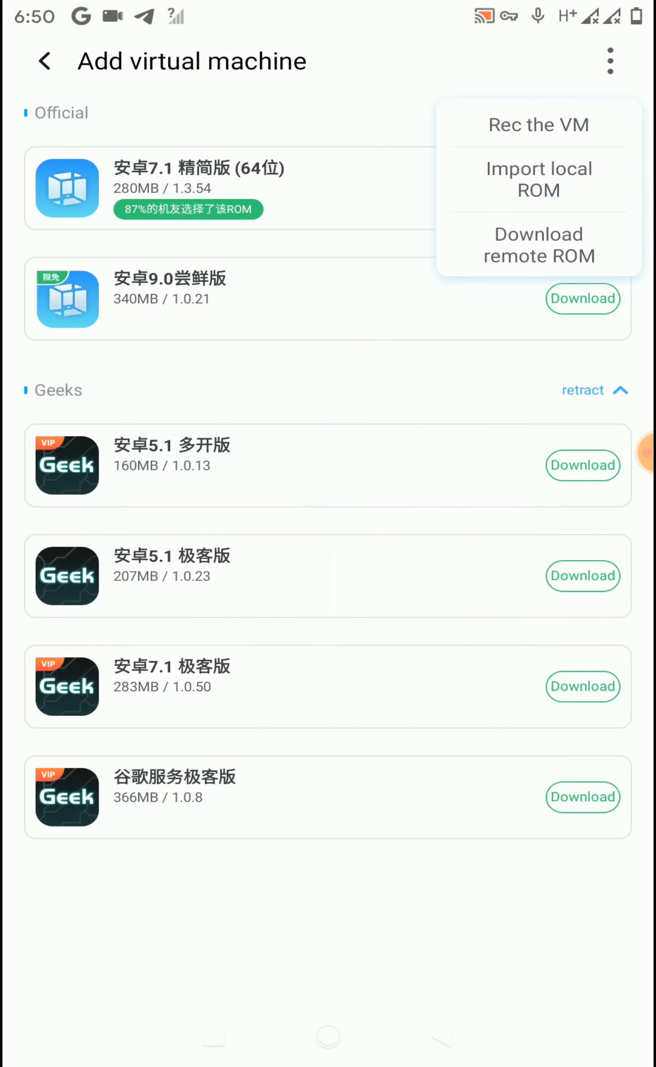
pyautogui.click(537, 124)
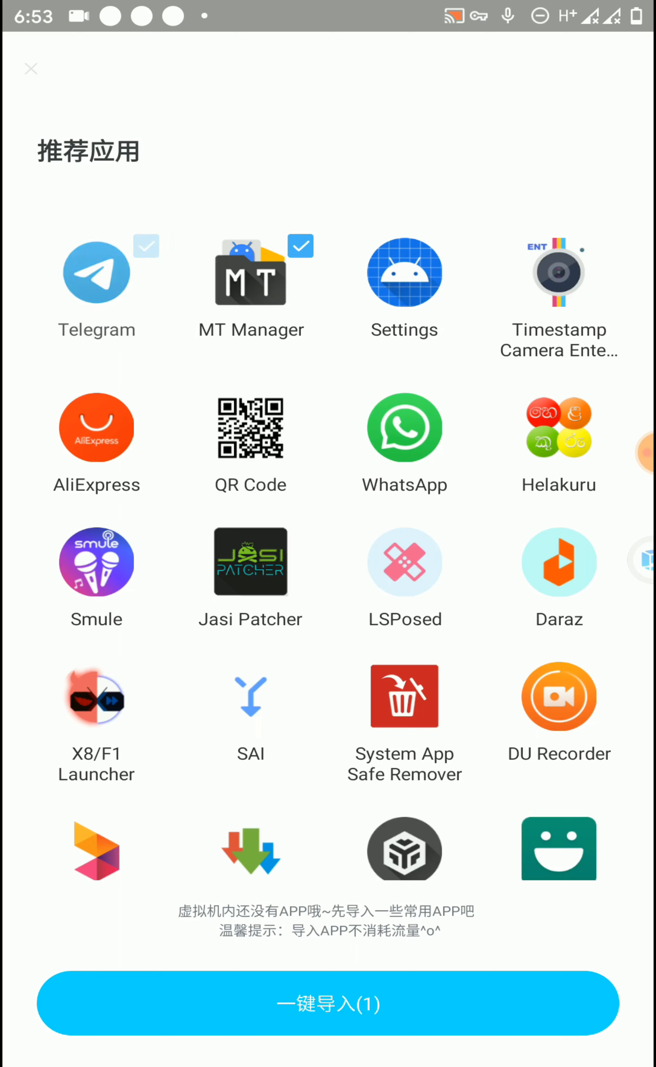
# One-key import the recommended app, boot the Android 7.1 Lite VM and reach its Setting page.
pyautogui.click(32, 68)
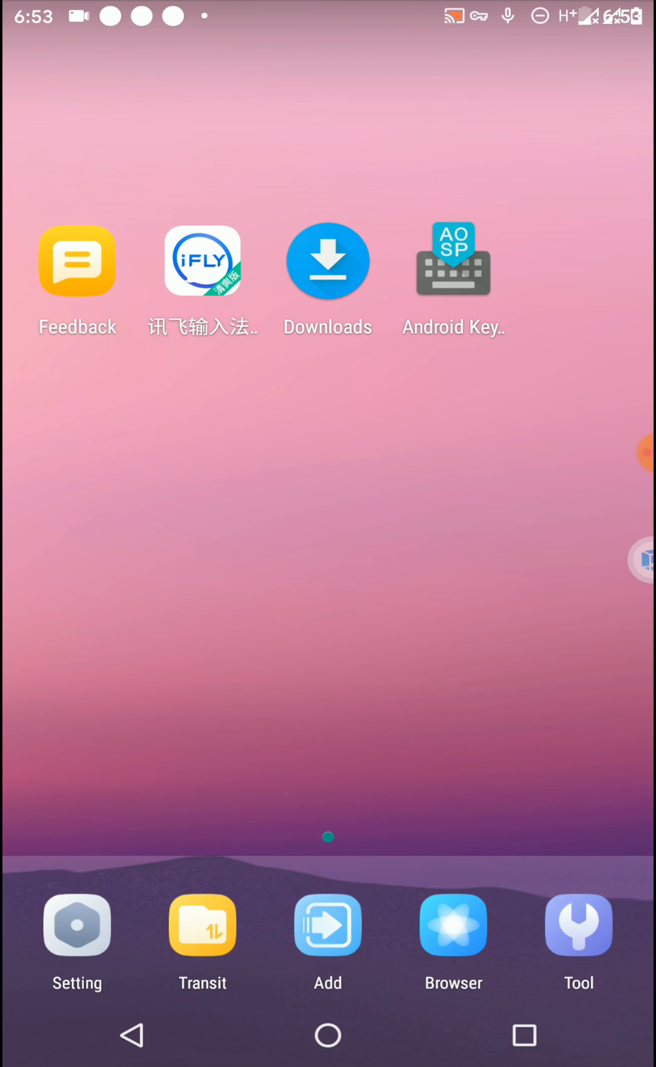
pyautogui.click(327, 924)
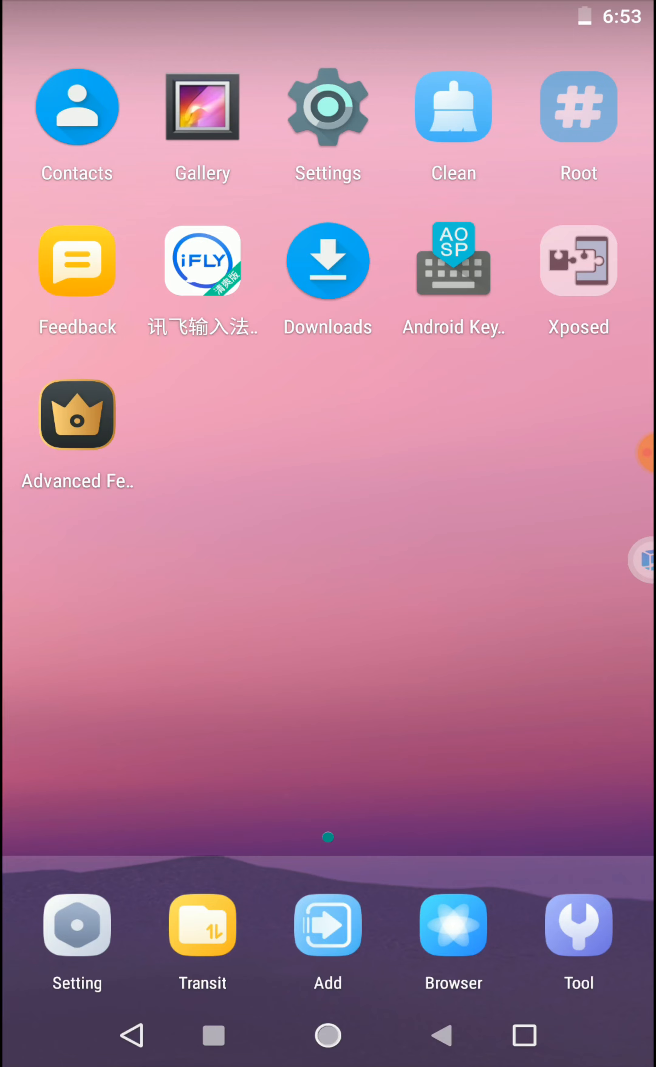
pyautogui.click(76, 924)
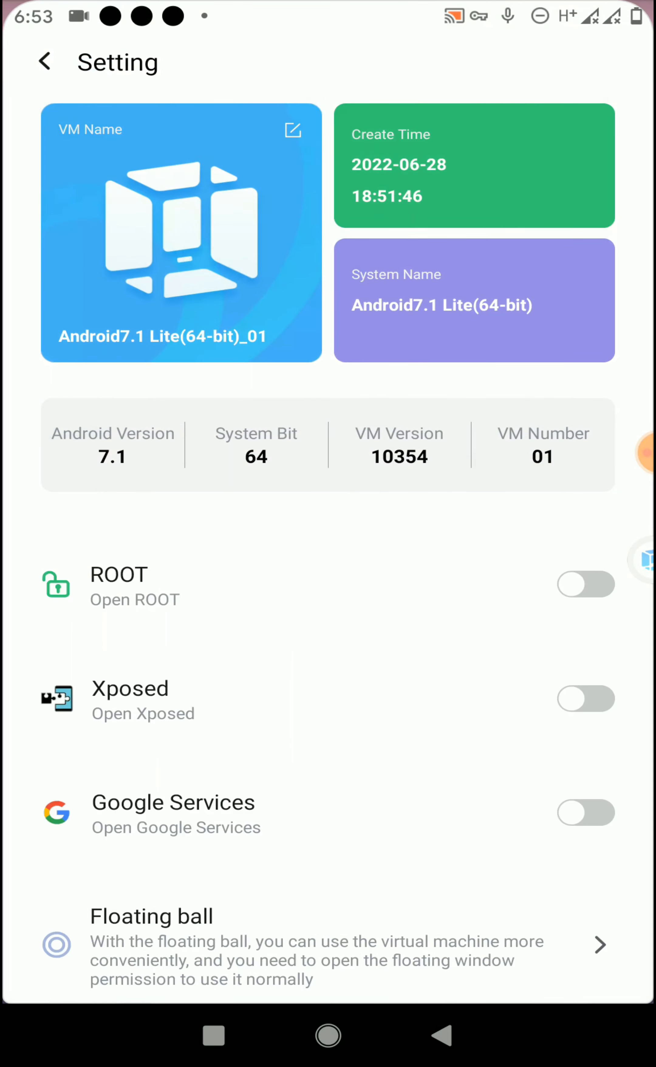
# Switch on ROOT (restart later) and Xposed, then restart the VM to apply both.
pyautogui.click(644, 453)
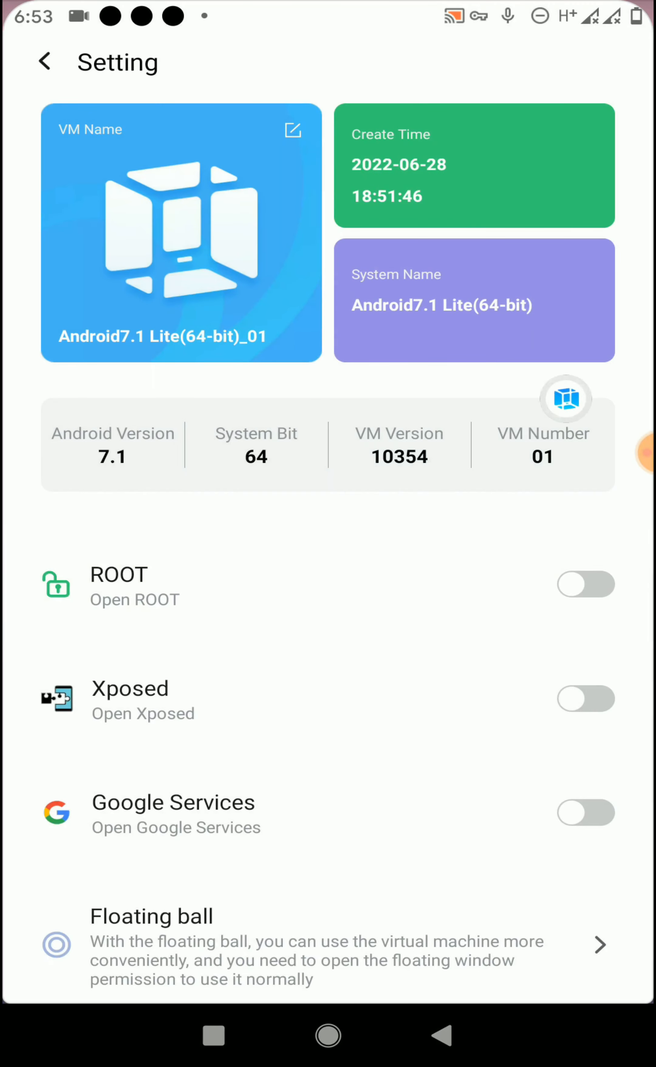
pyautogui.click(583, 584)
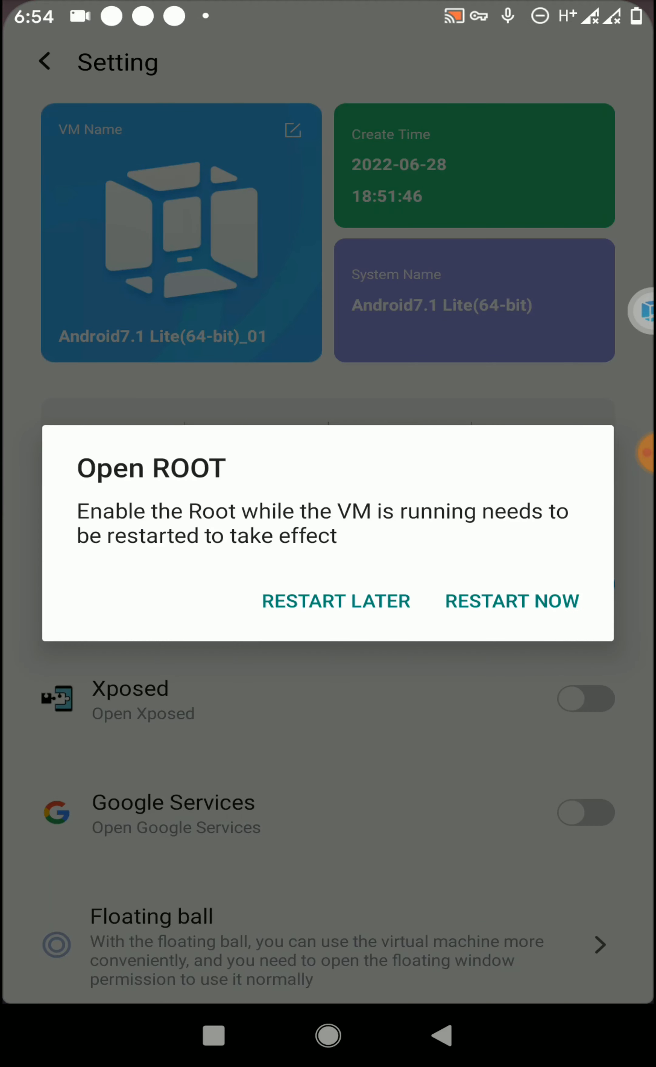
pyautogui.click(334, 600)
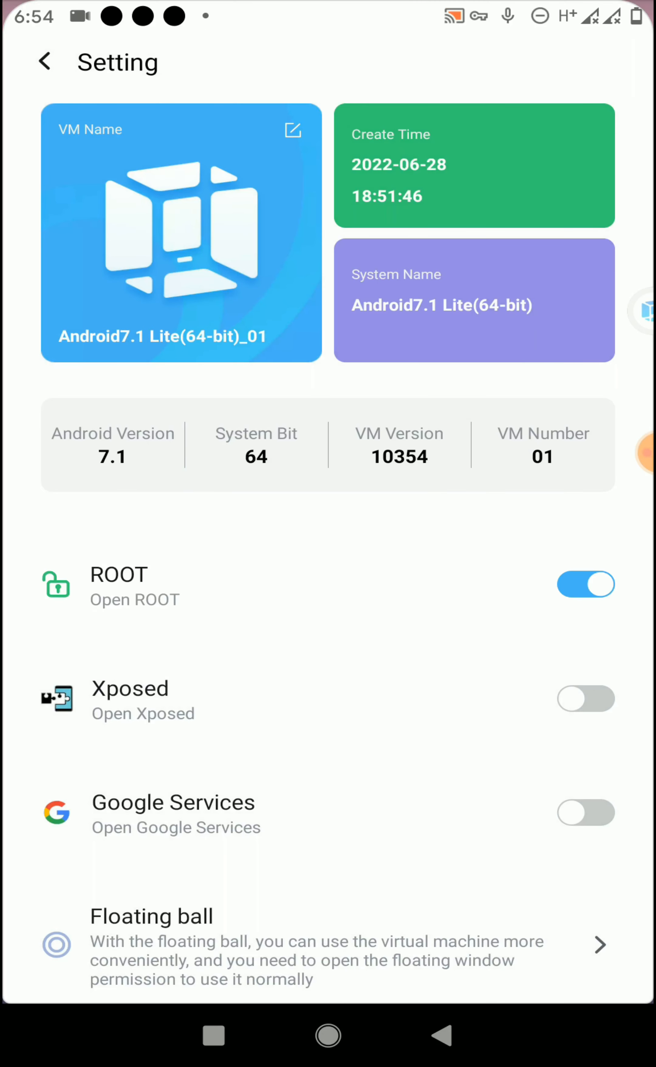
pyautogui.click(585, 699)
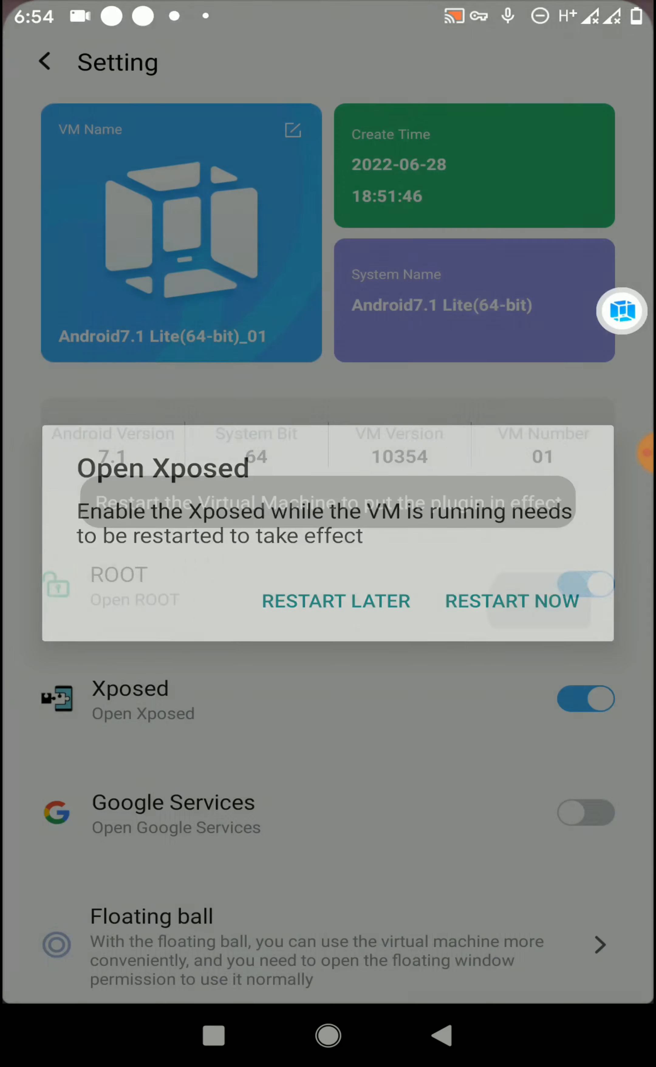
pyautogui.click(511, 600)
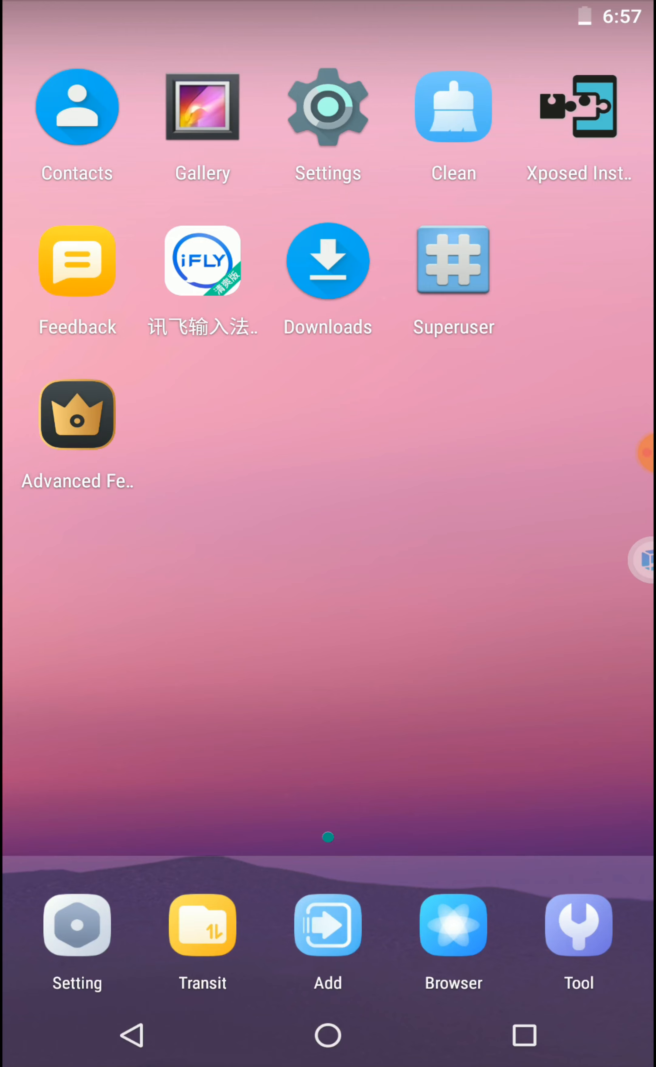
# Return via recent apps to VMOS Pro's machine card showing Root and Xposed, then the phone home.
pyautogui.click(576, 106)
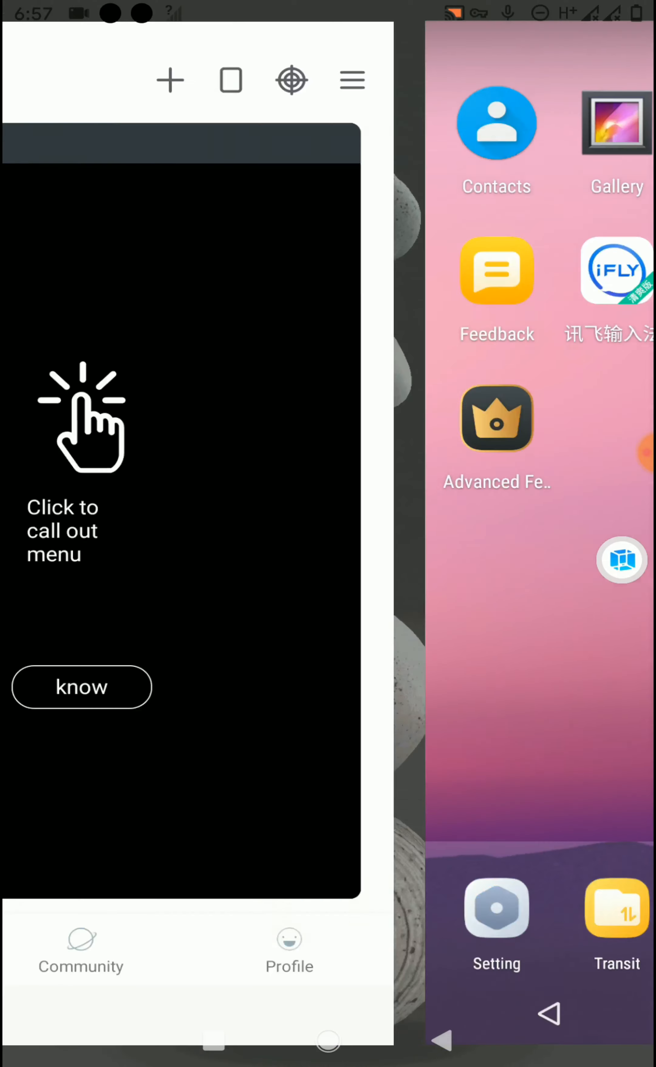
pyautogui.click(81, 687)
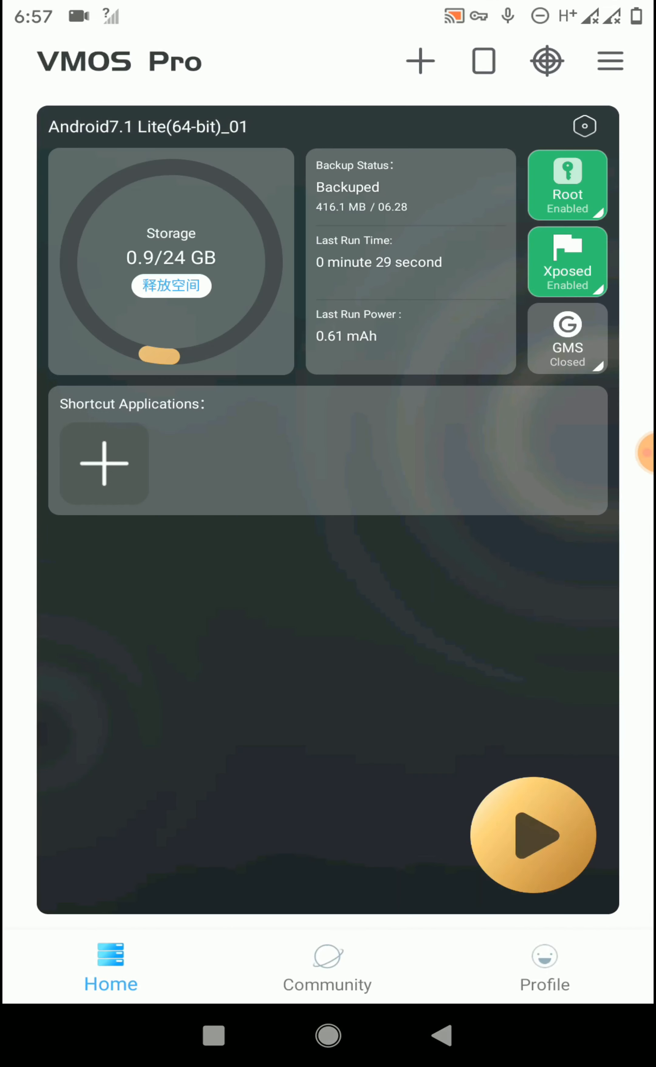
pyautogui.click(327, 1034)
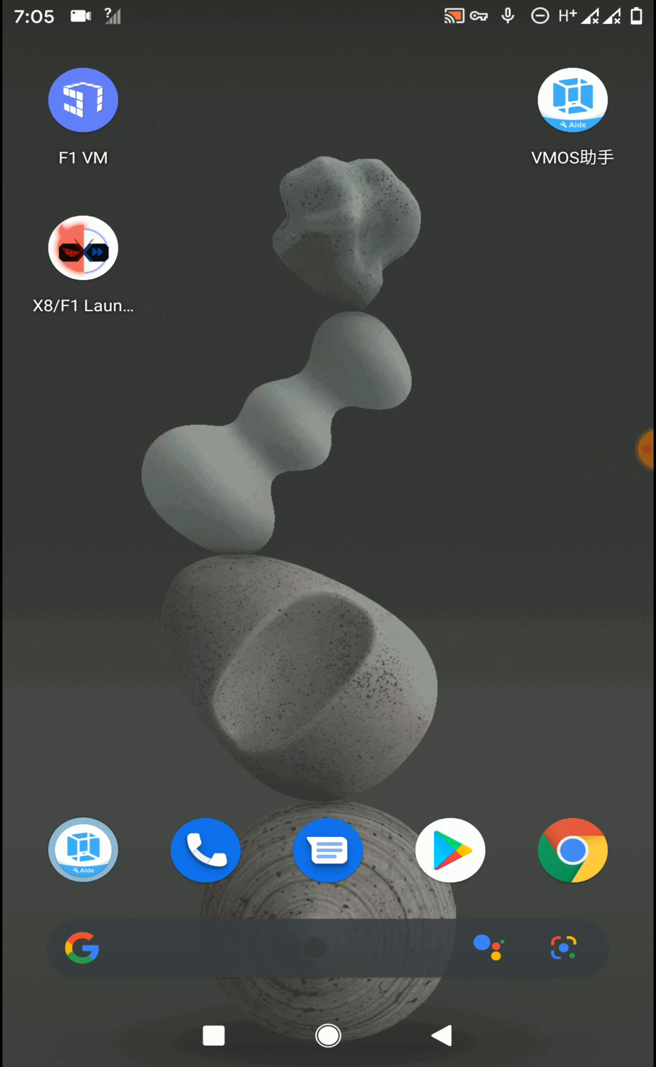
pyautogui.click(571, 101)
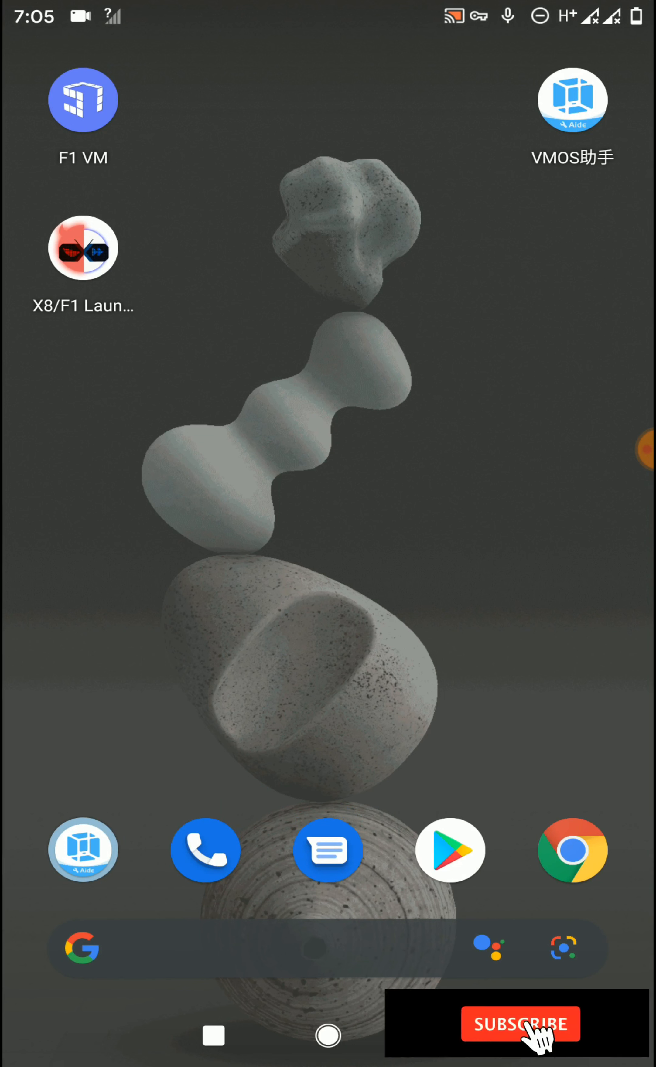
pyautogui.click(520, 1023)
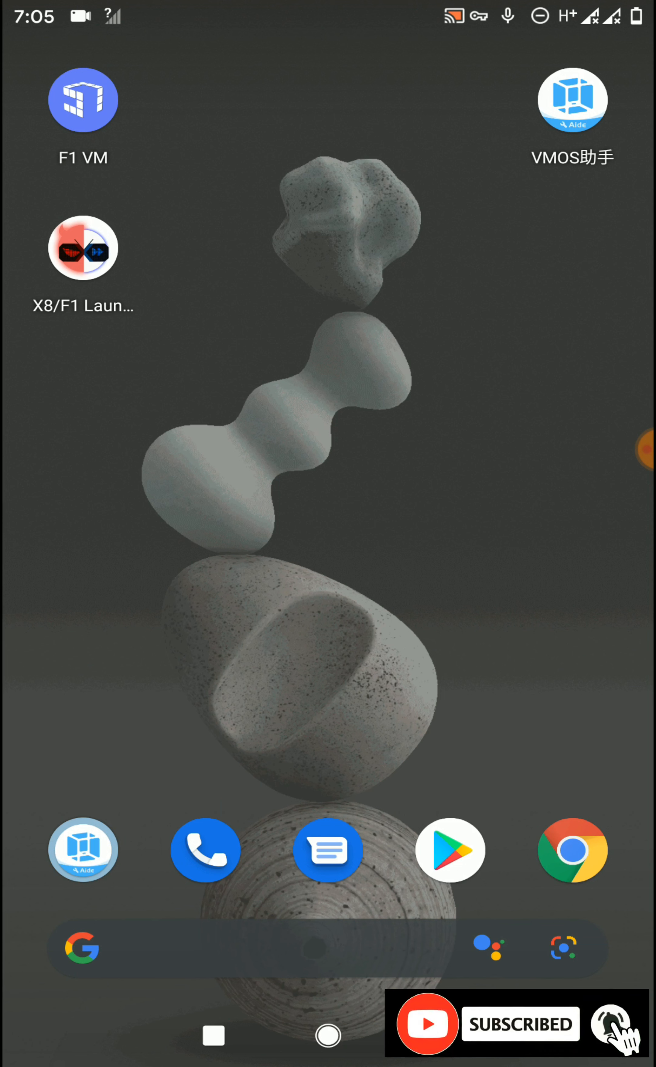